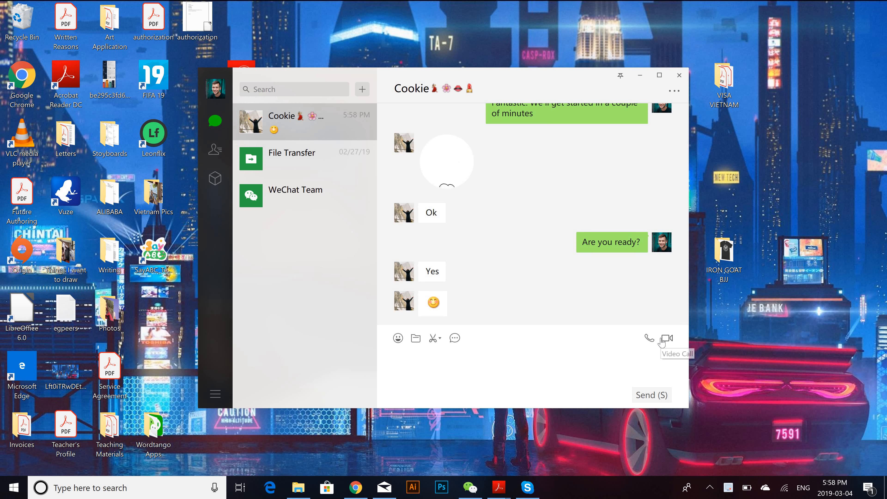
# Place a video call to Cookie from the chat's message toolbar and let it ring.
pyautogui.click(667, 338)
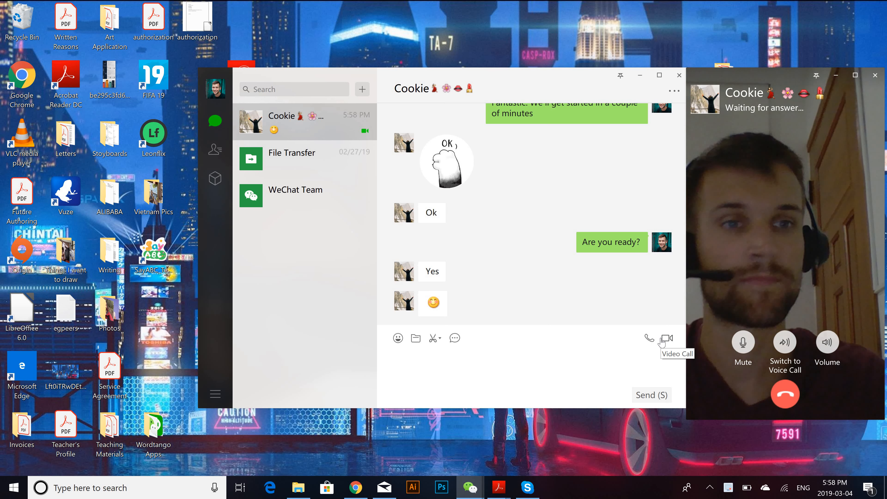
pyautogui.moveTo(759, 292)
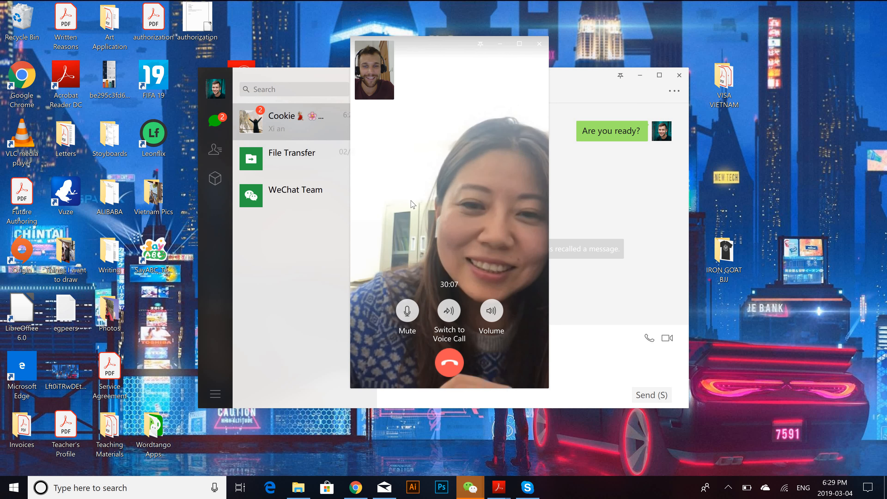
pyautogui.moveTo(454, 215)
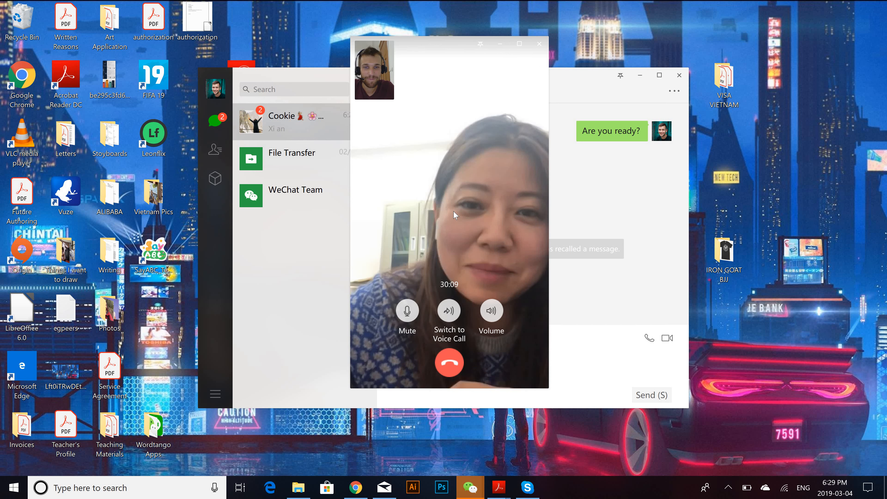